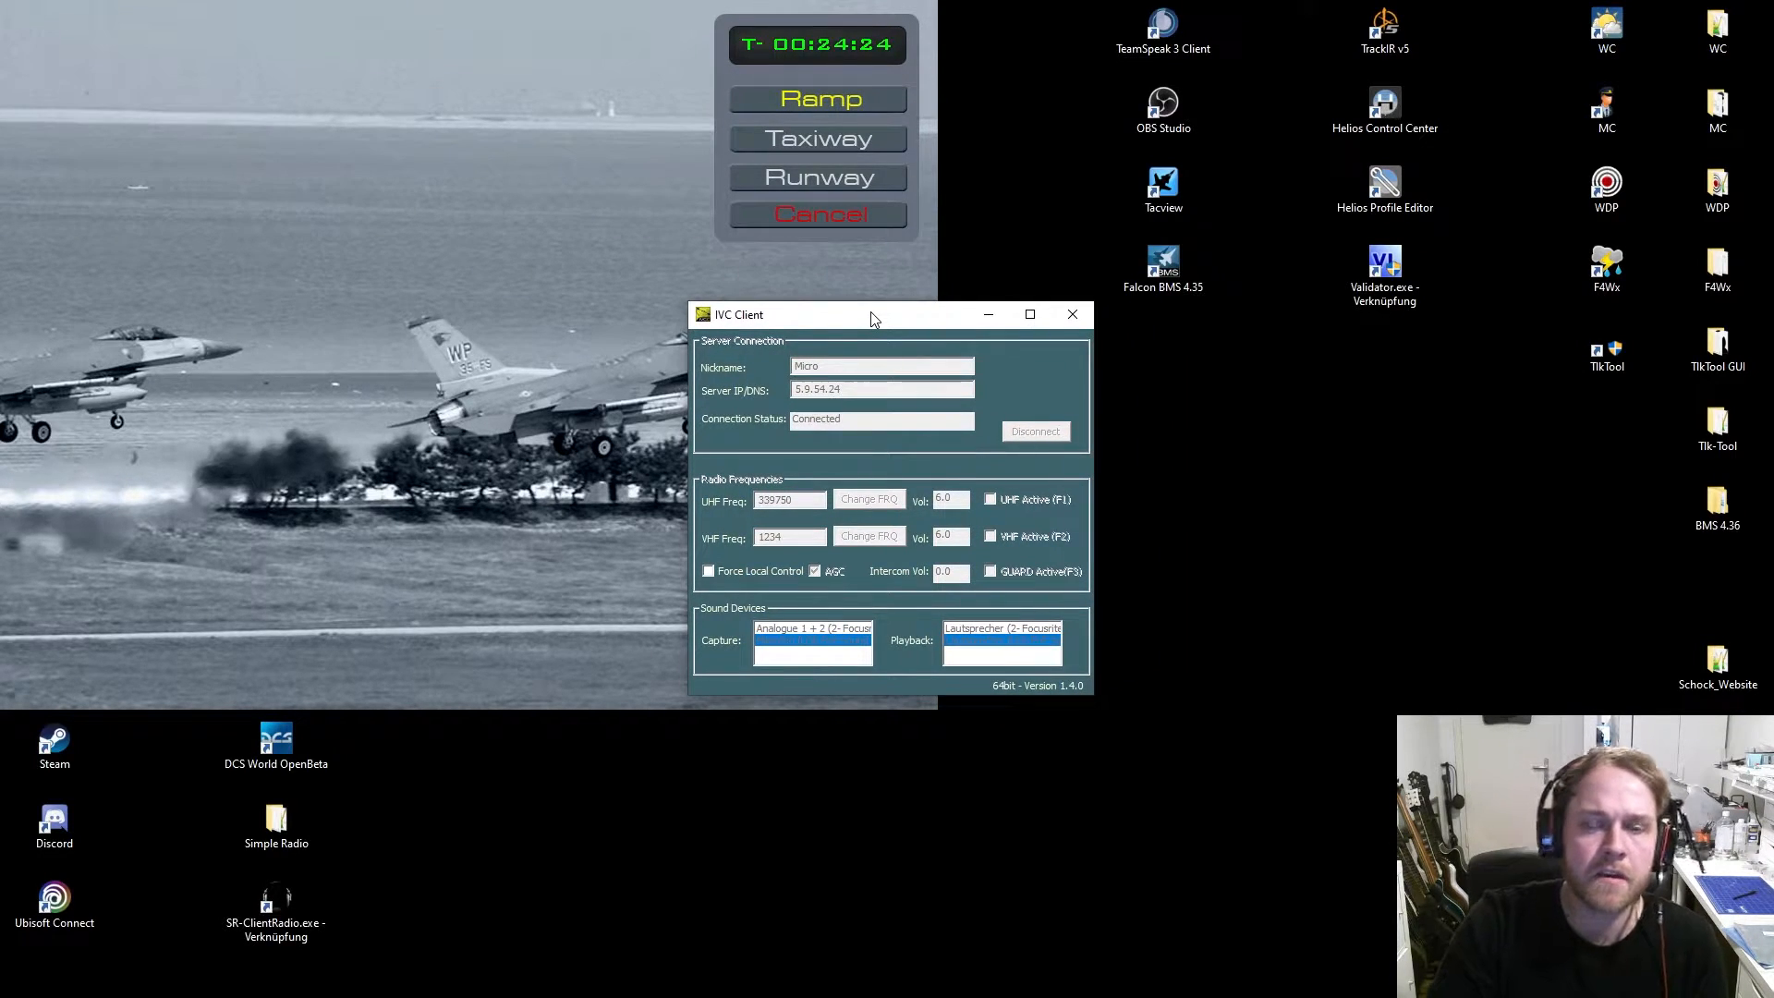
pyautogui.moveTo(889, 316)
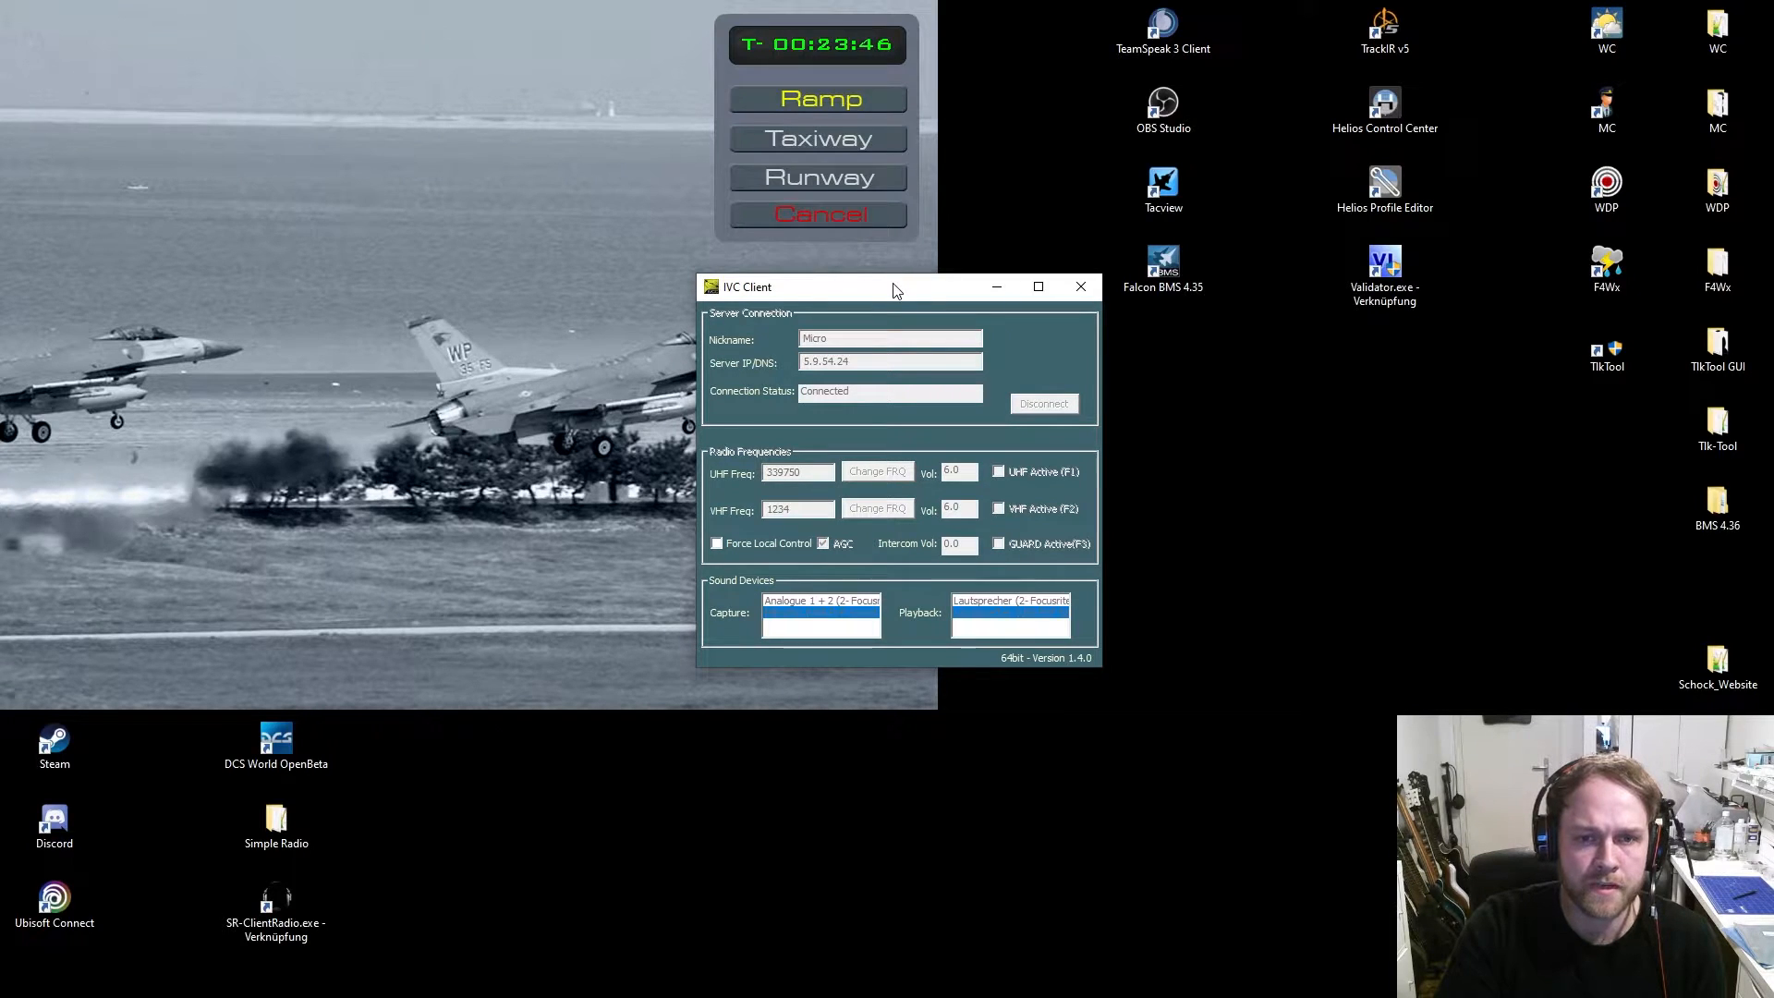
pyautogui.moveTo(895, 294)
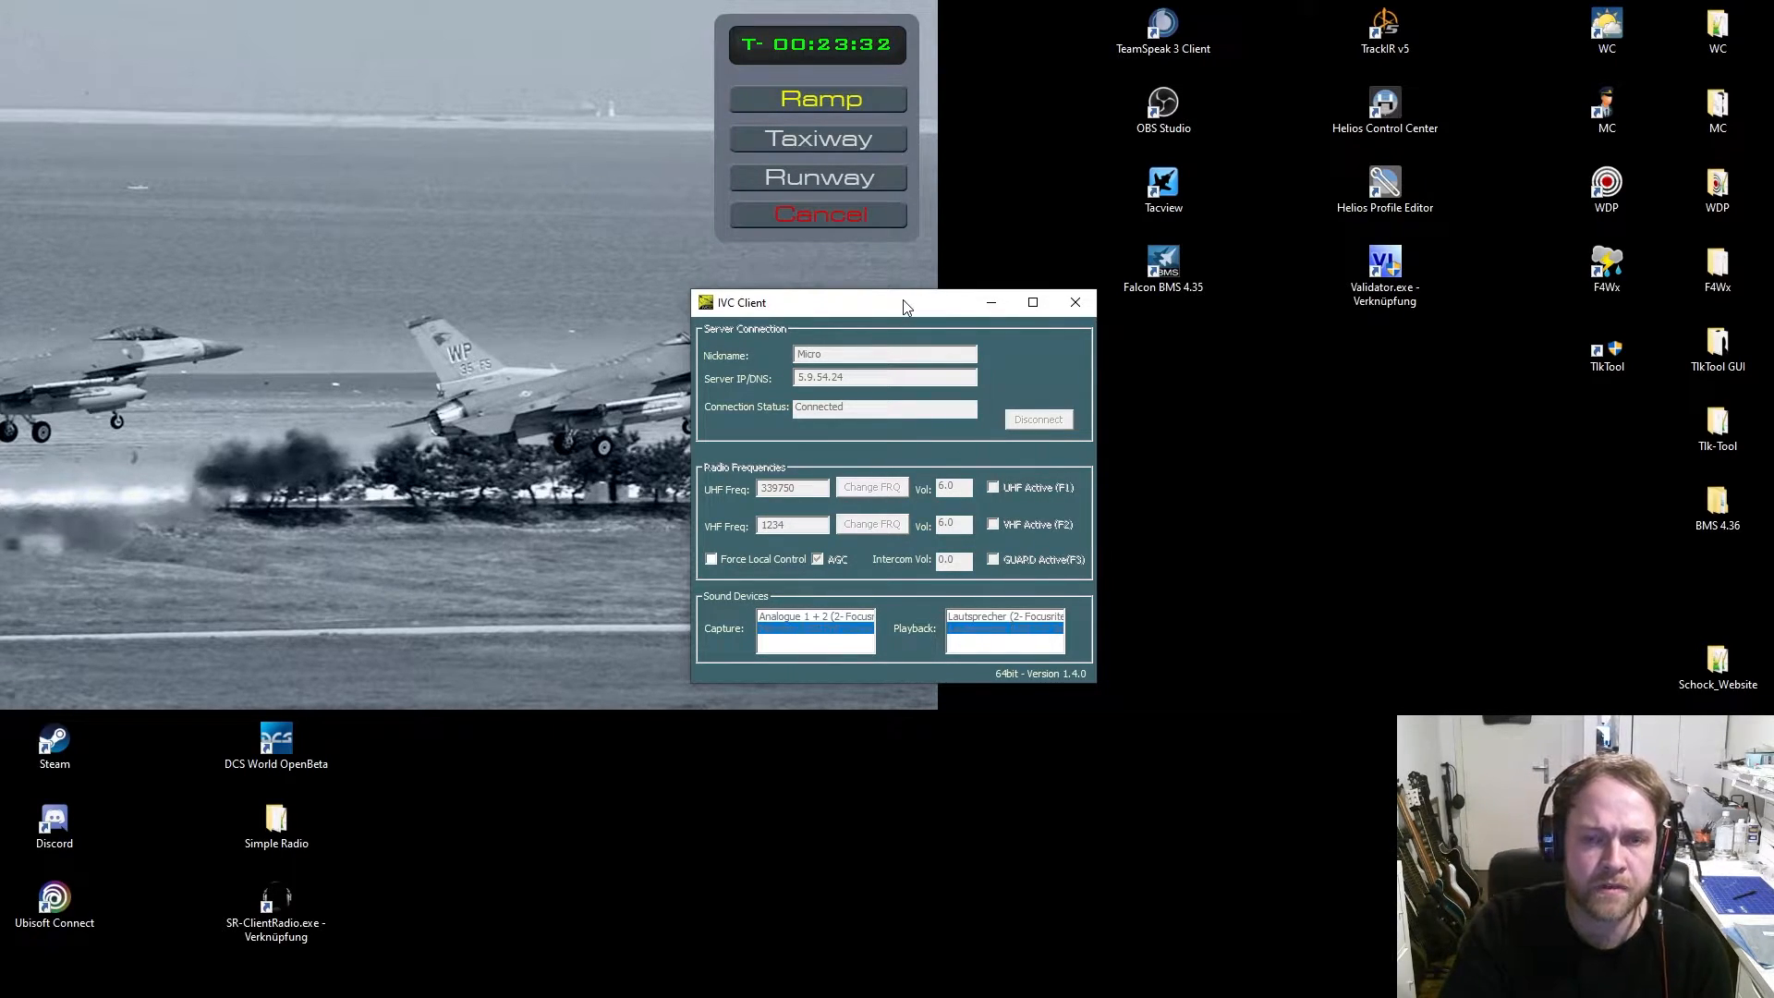
pyautogui.moveTo(856, 370)
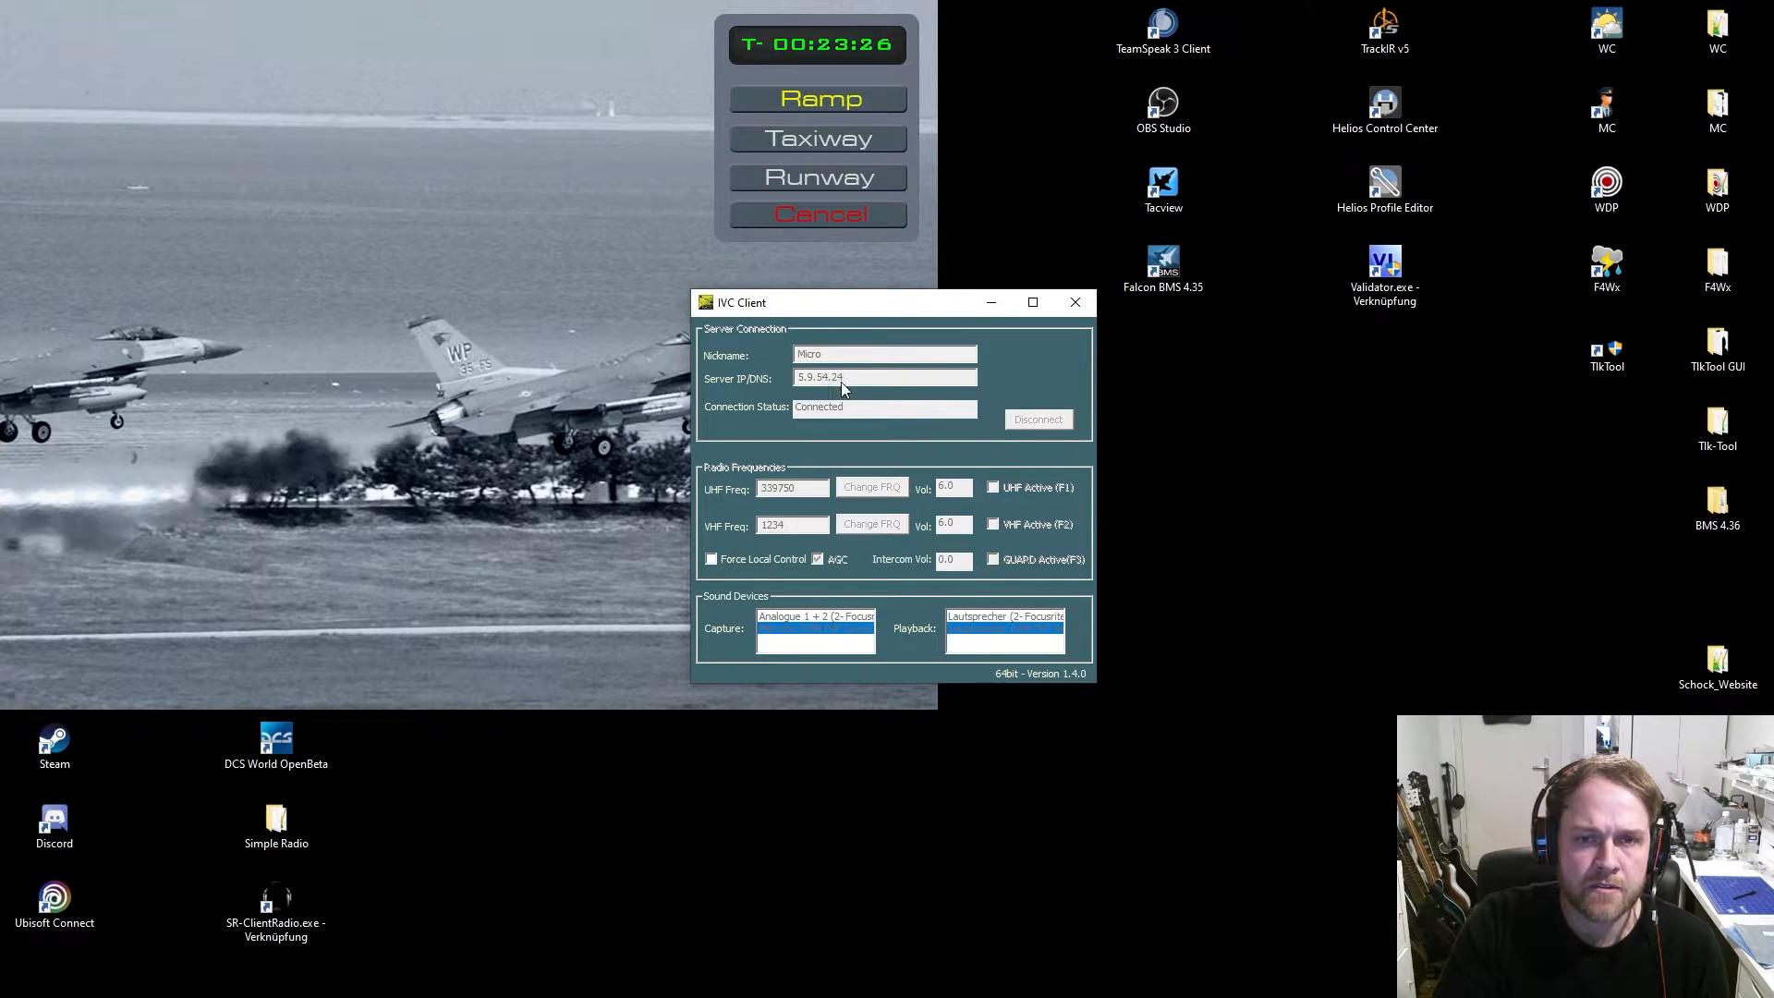
pyautogui.moveTo(830, 421)
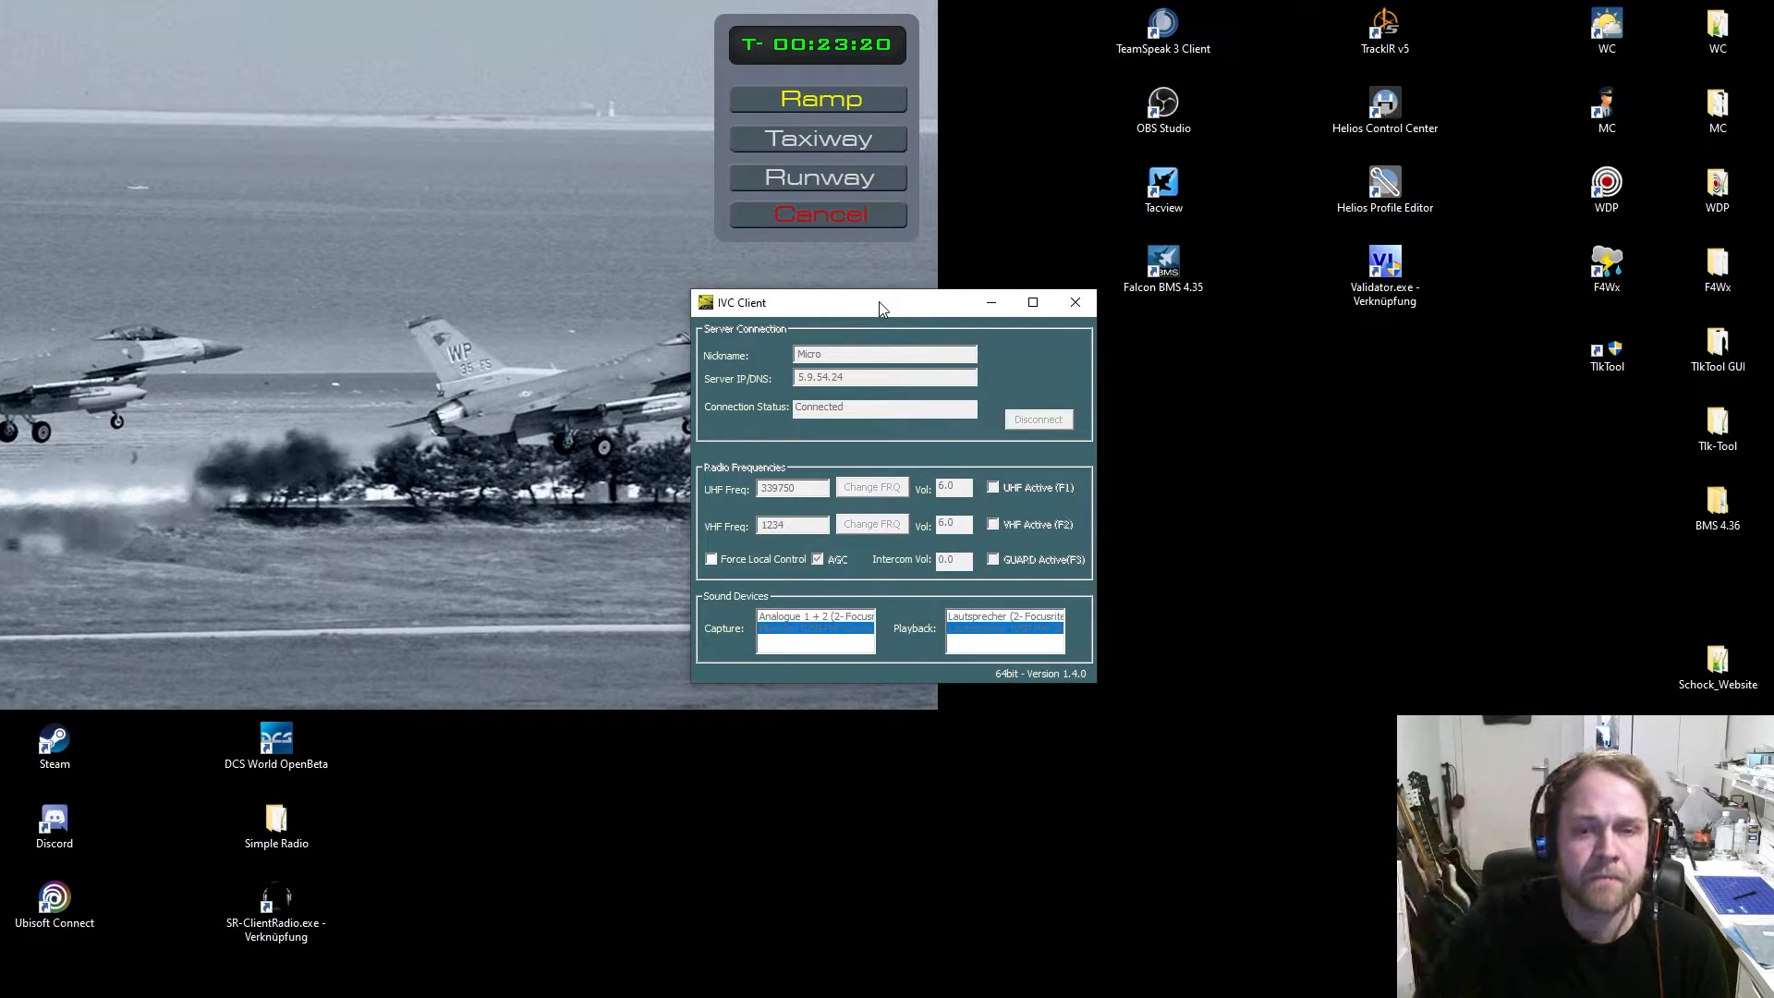
pyautogui.moveTo(840, 497)
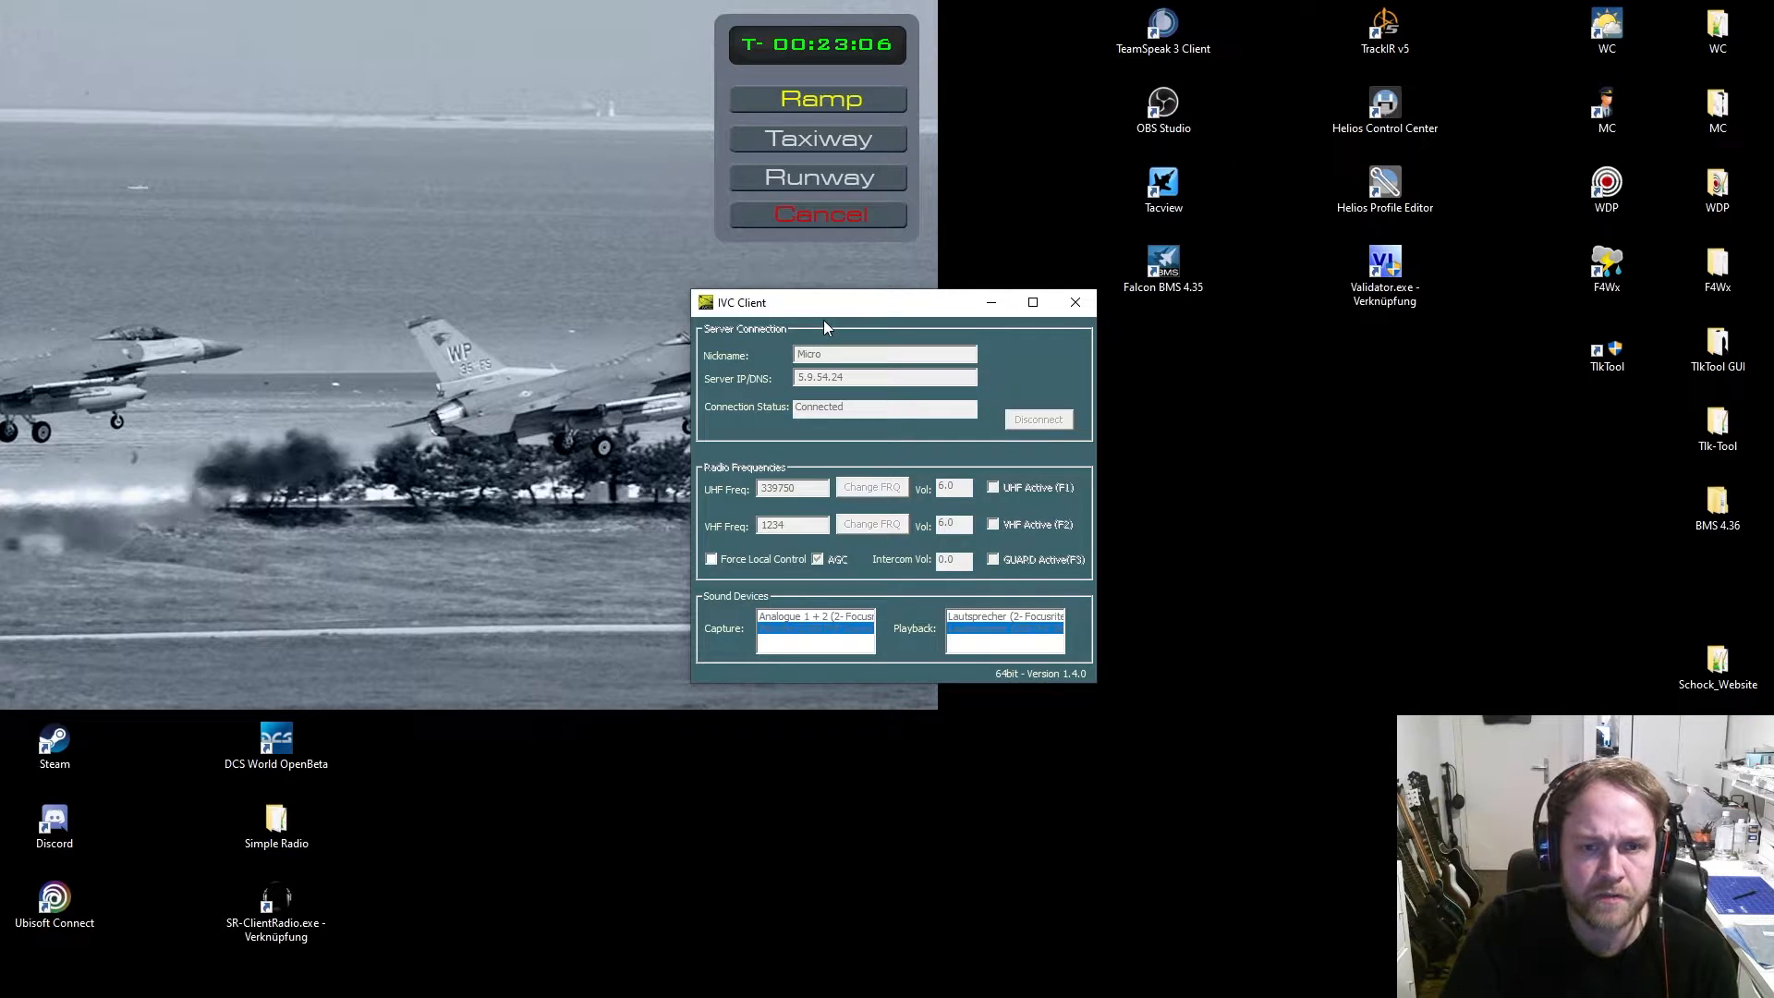
pyautogui.moveTo(793, 475)
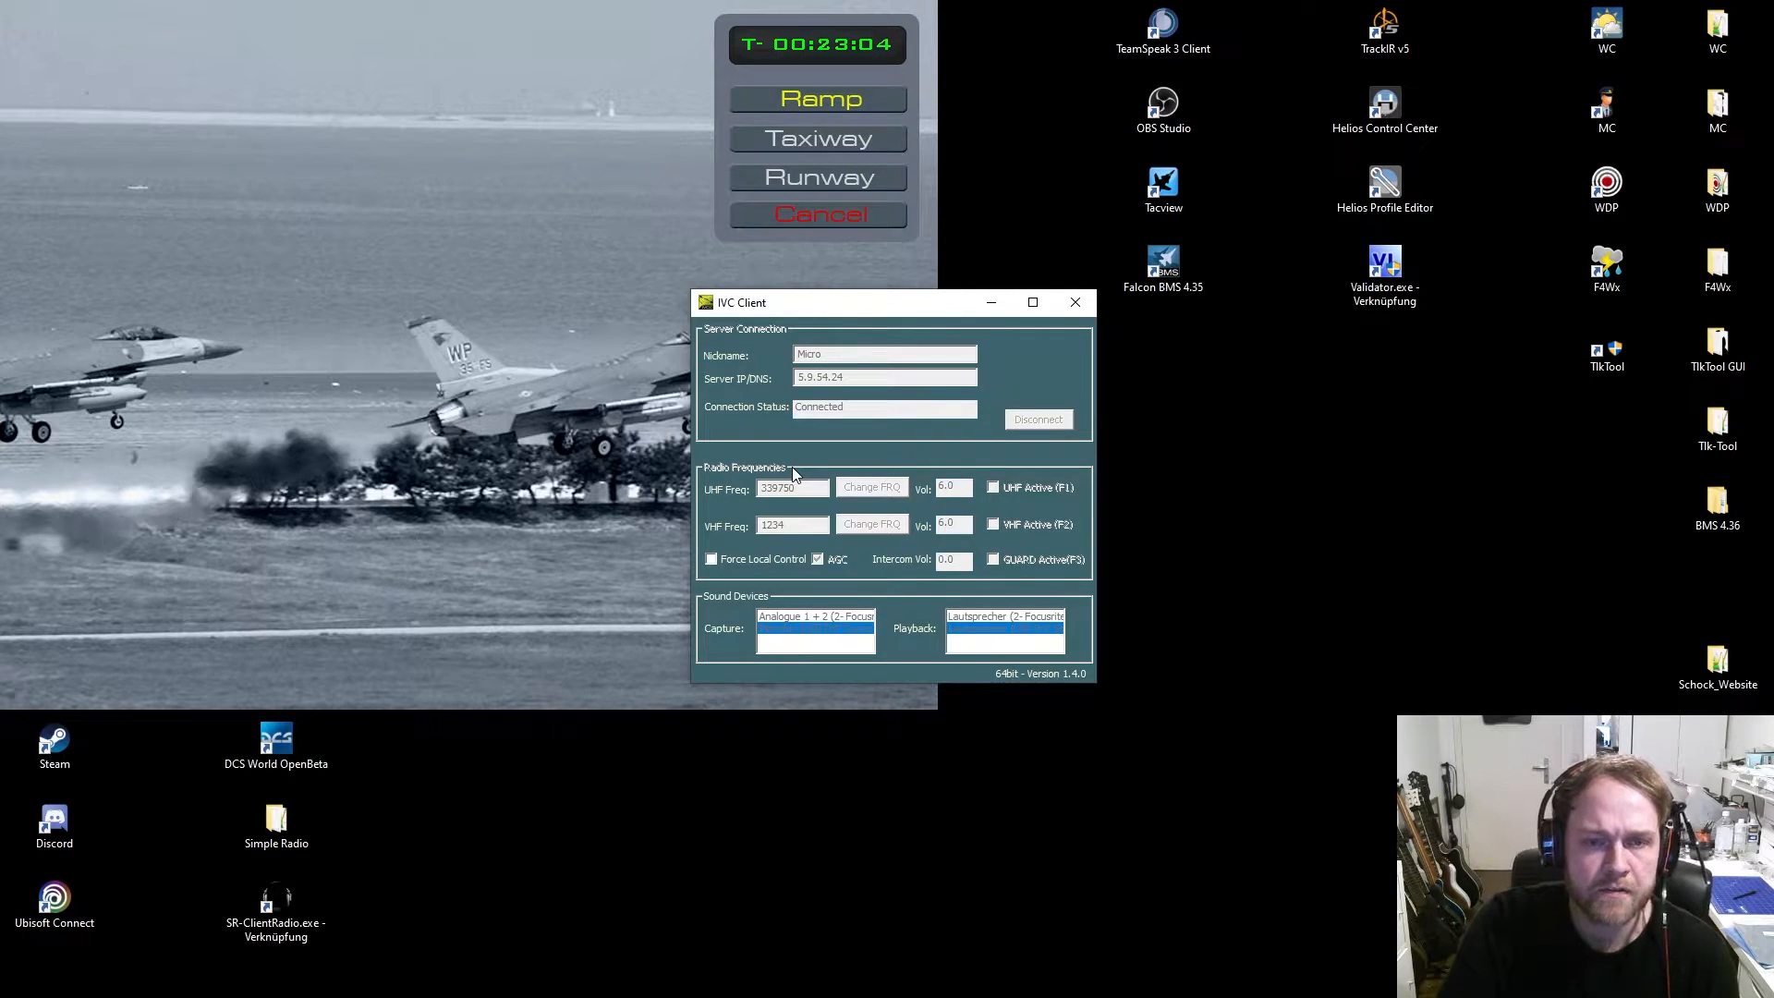